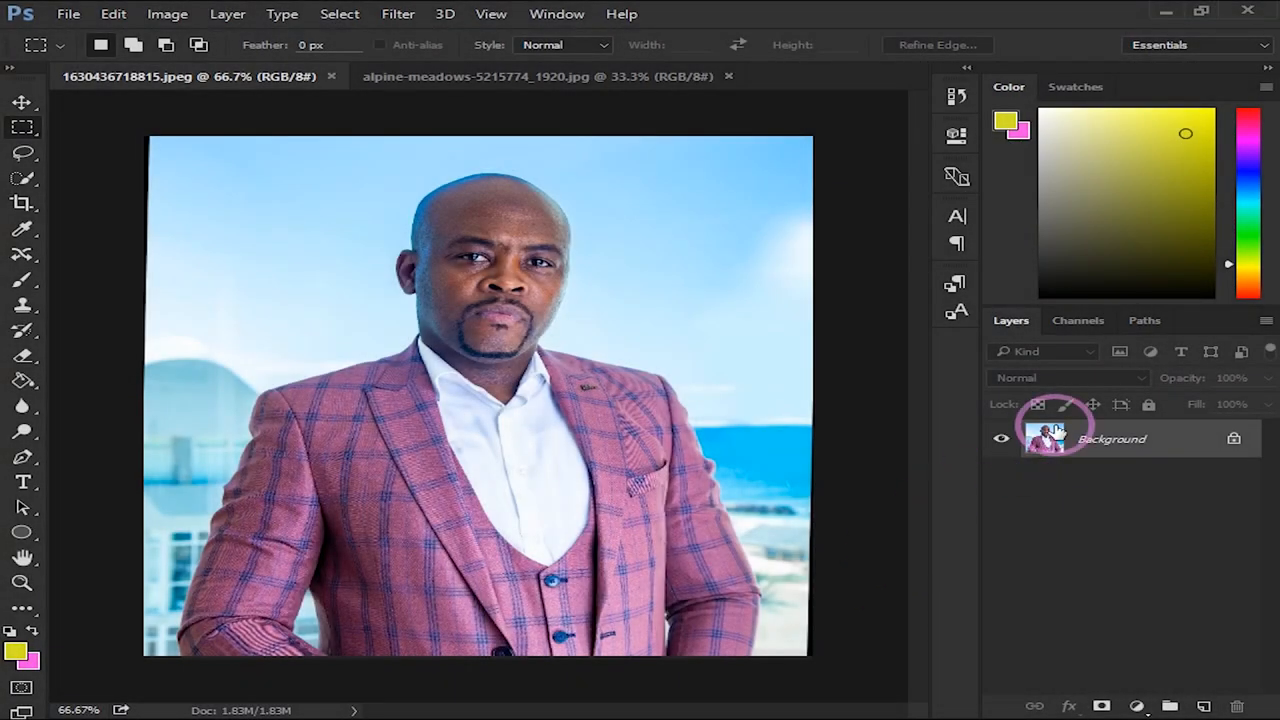
{"action": "mouse_move", "coordinate": [1165, 450]}
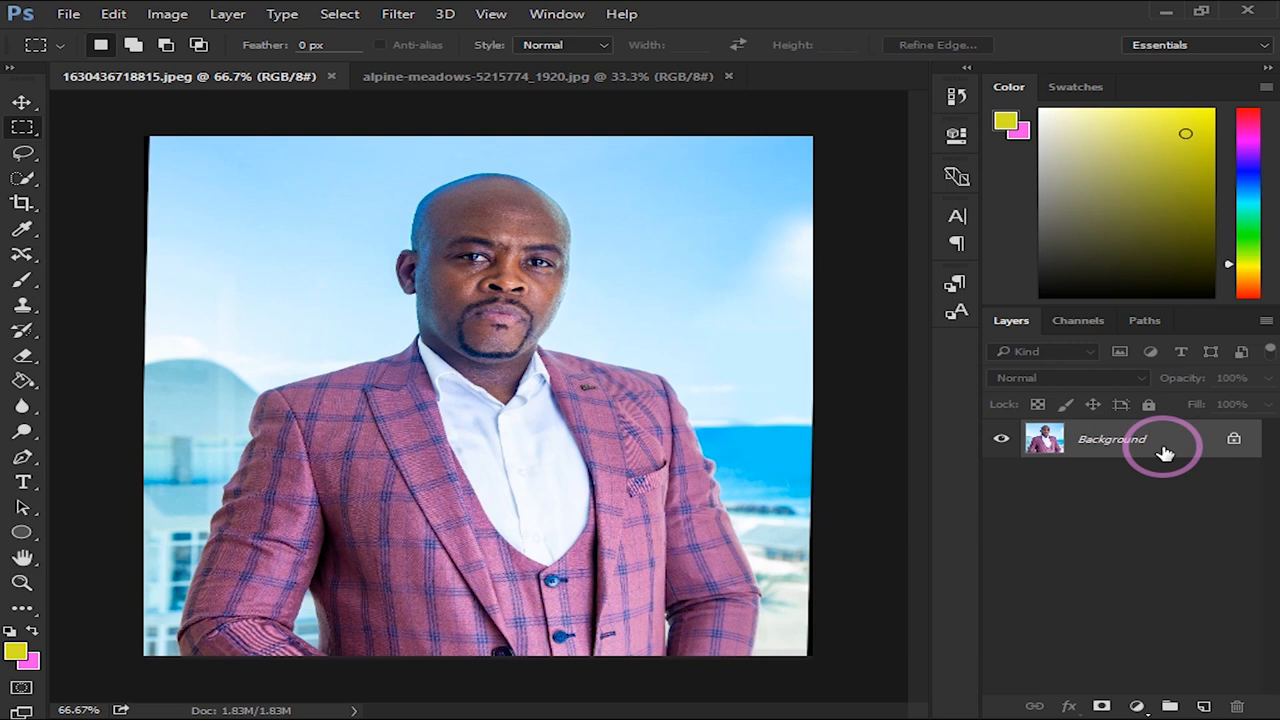
{"action": "mouse_move", "coordinate": [628, 201]}
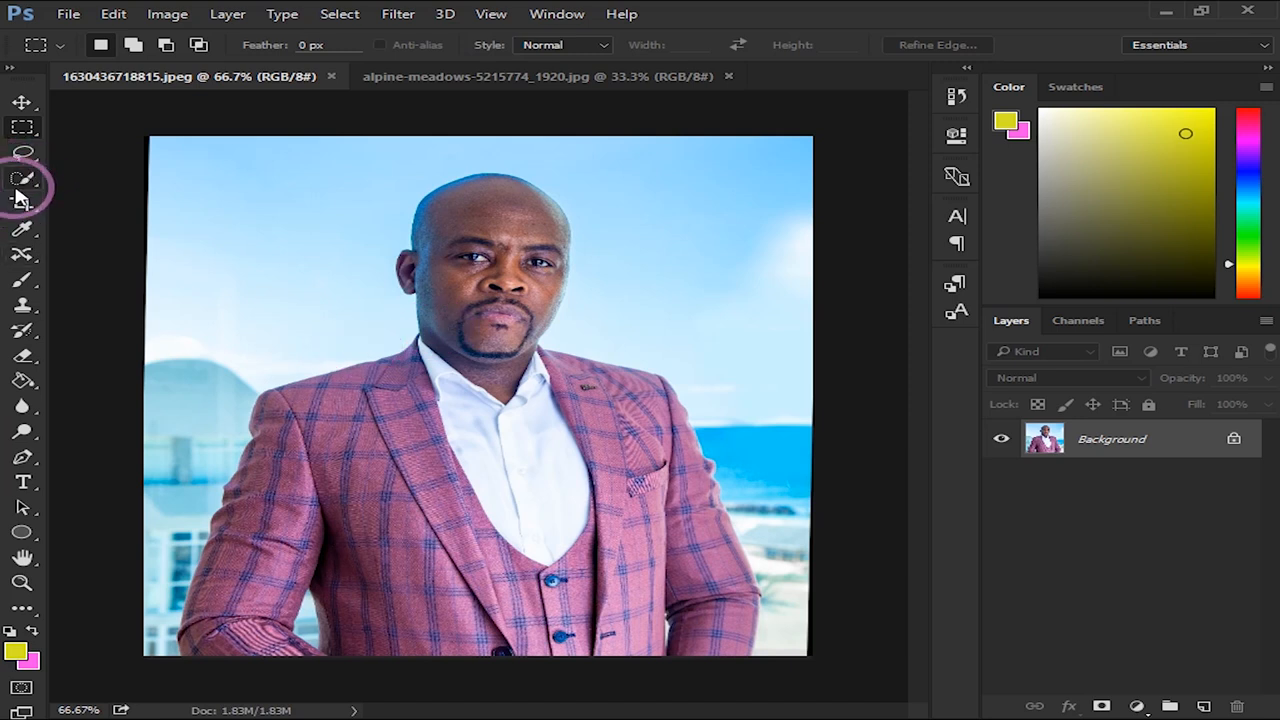
Step: Paint a Quick Selection over the man in the pink suit to separate him from the sky and buildings
{"action": "left_click", "coordinate": [22, 180]}
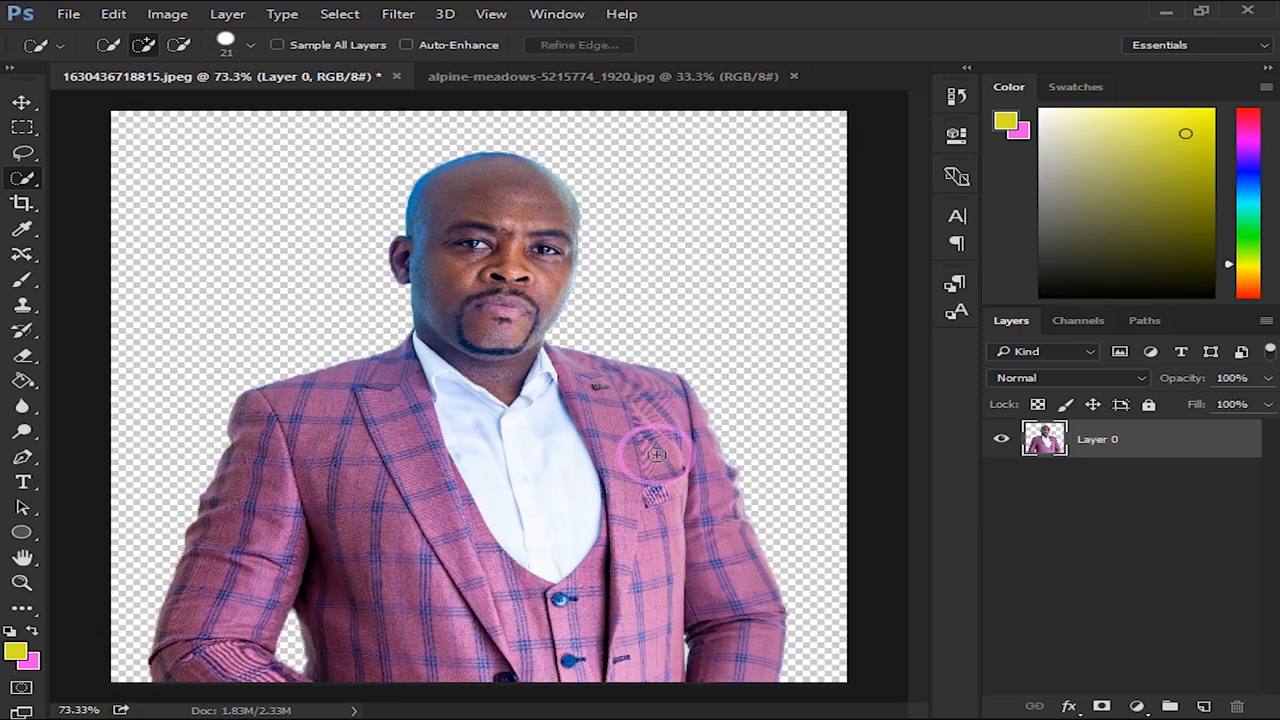
{"action": "left_click", "coordinate": [612, 76]}
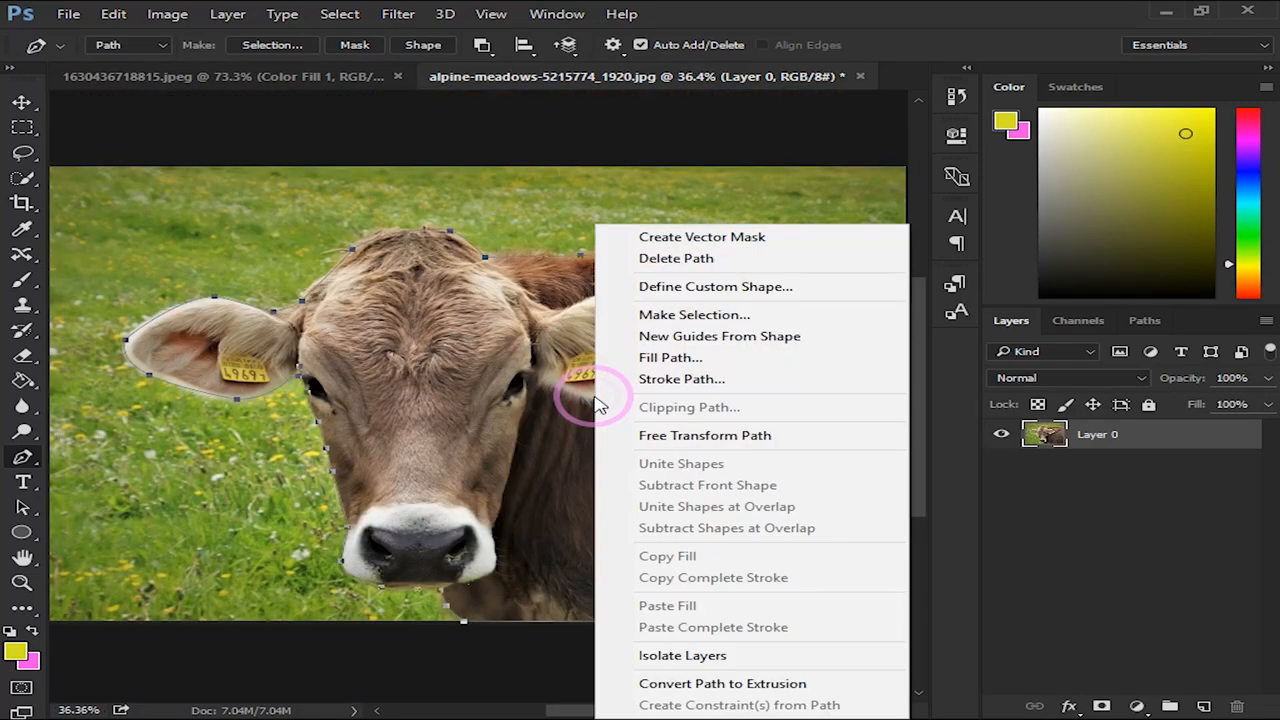
{"action": "mouse_move", "coordinate": [710, 320]}
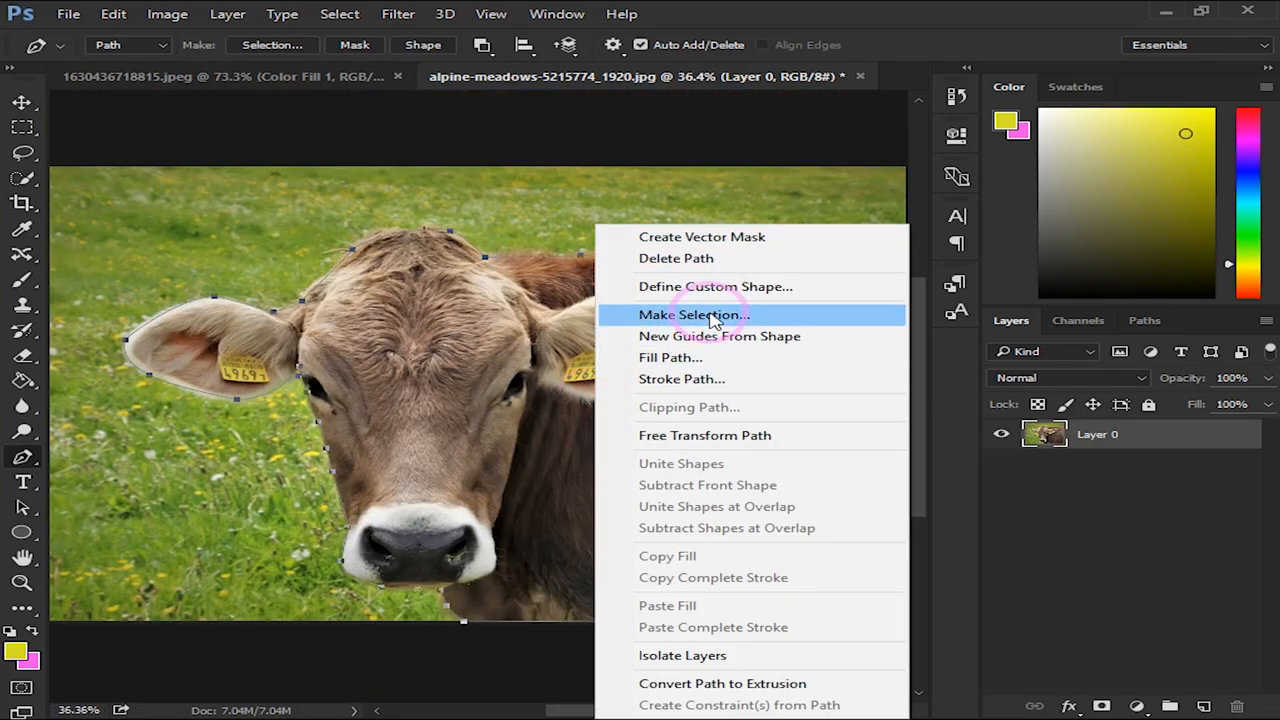
Step: Convert the cow outline path into a new selection with 0 feather radius
{"action": "left_click", "coordinate": [693, 314]}
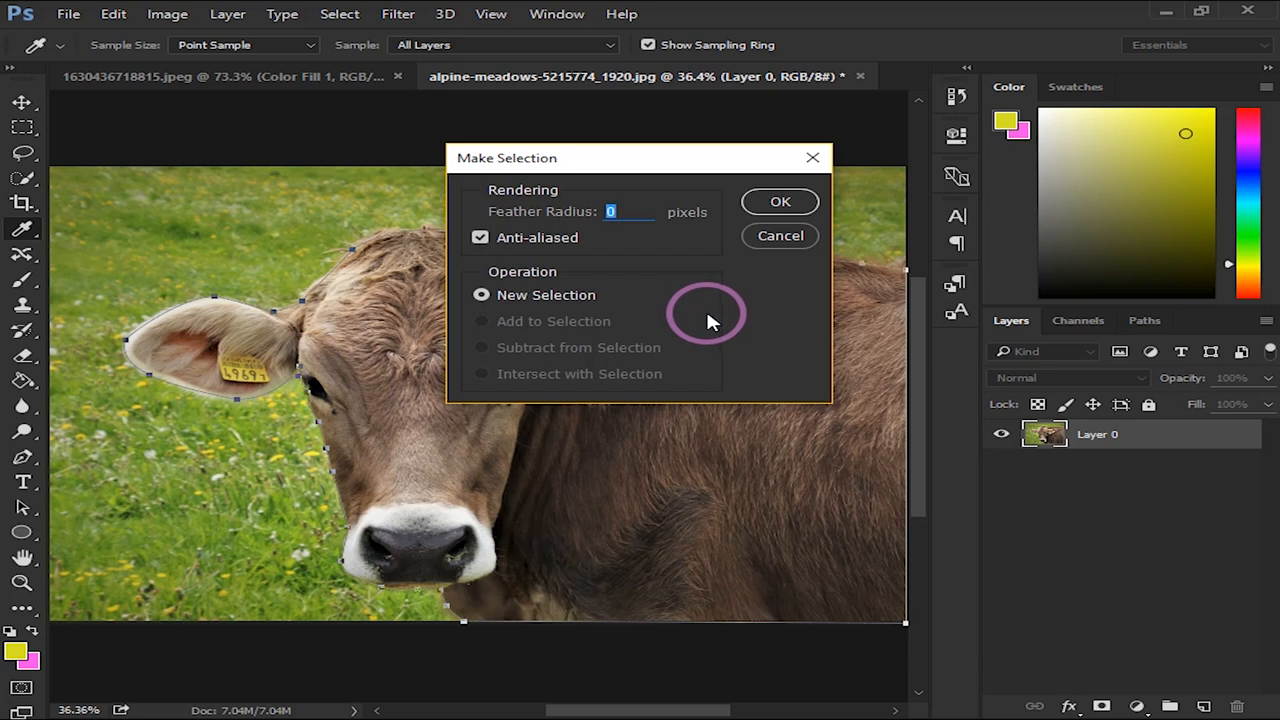
{"action": "left_click", "coordinate": [779, 201]}
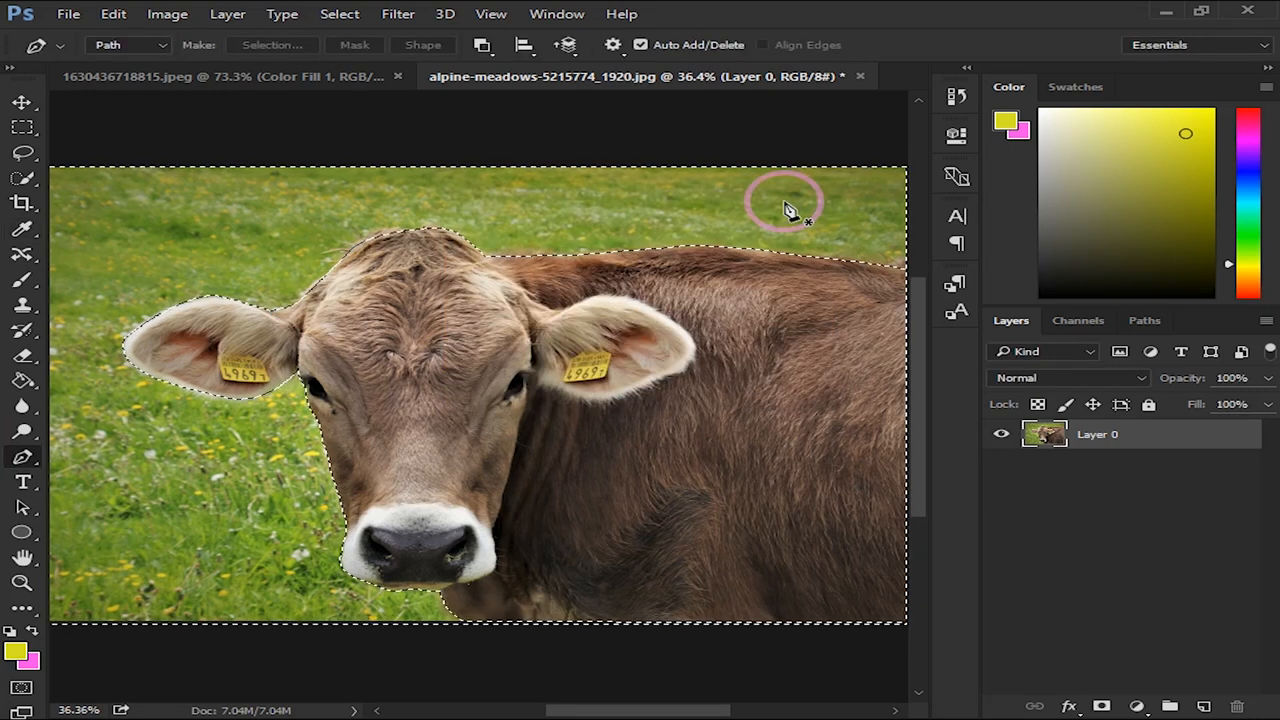